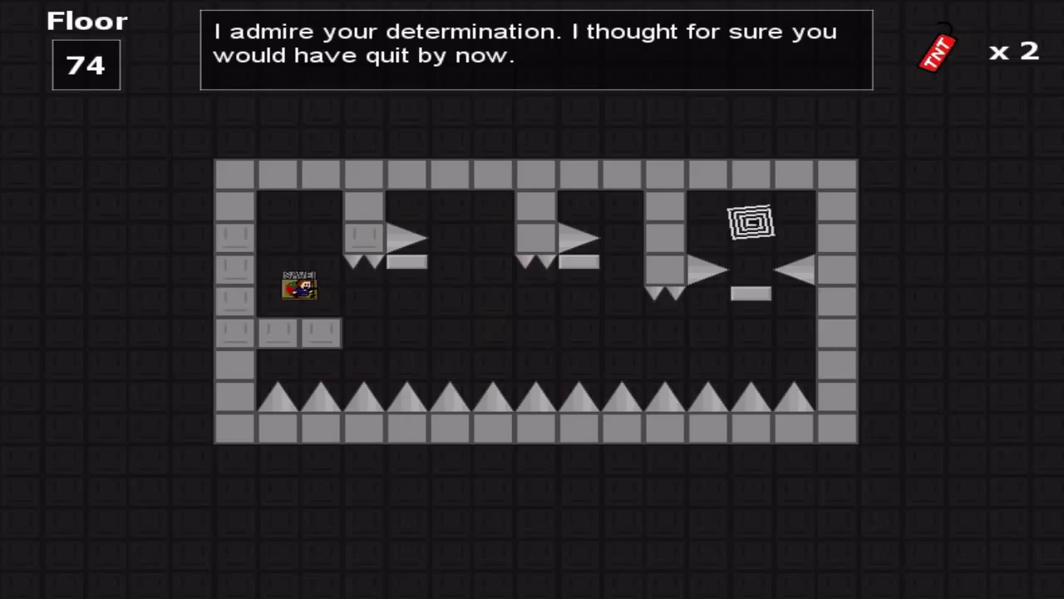
{"action": "key", "text": "Right"}
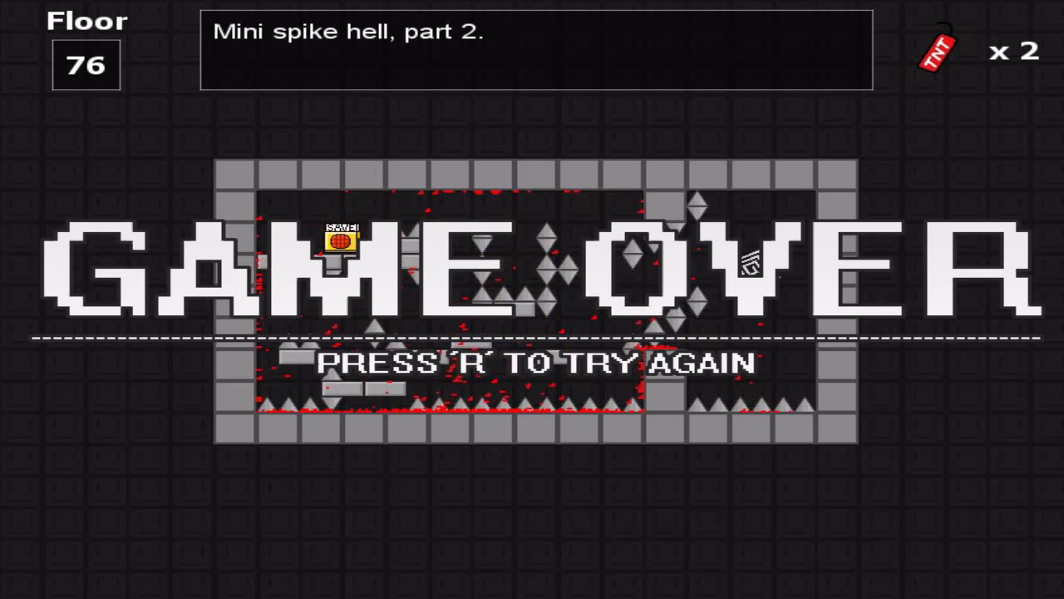
{"action": "key", "text": "r"}
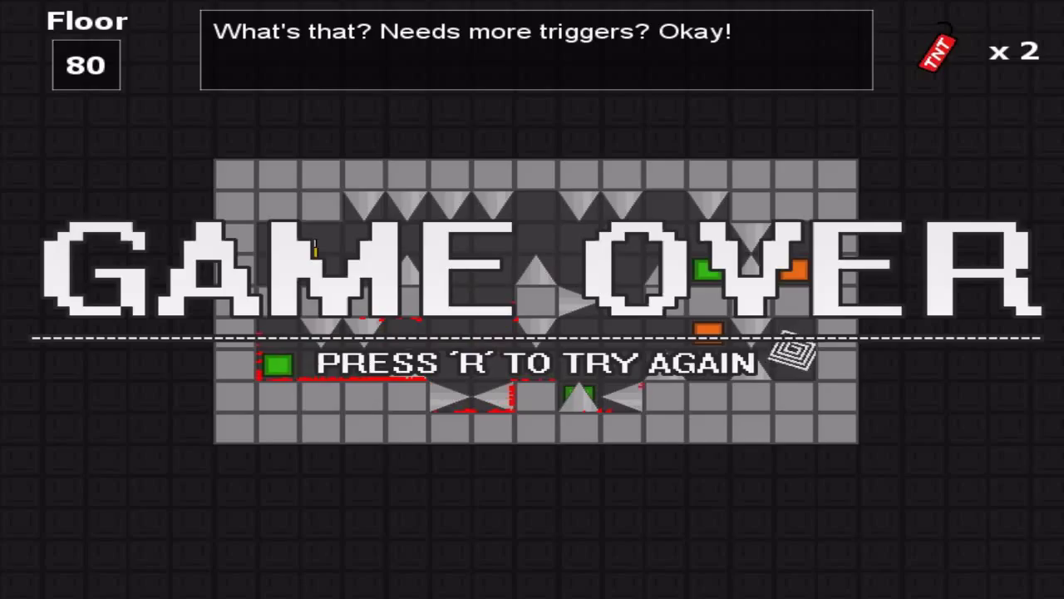
{"action": "key", "text": "r"}
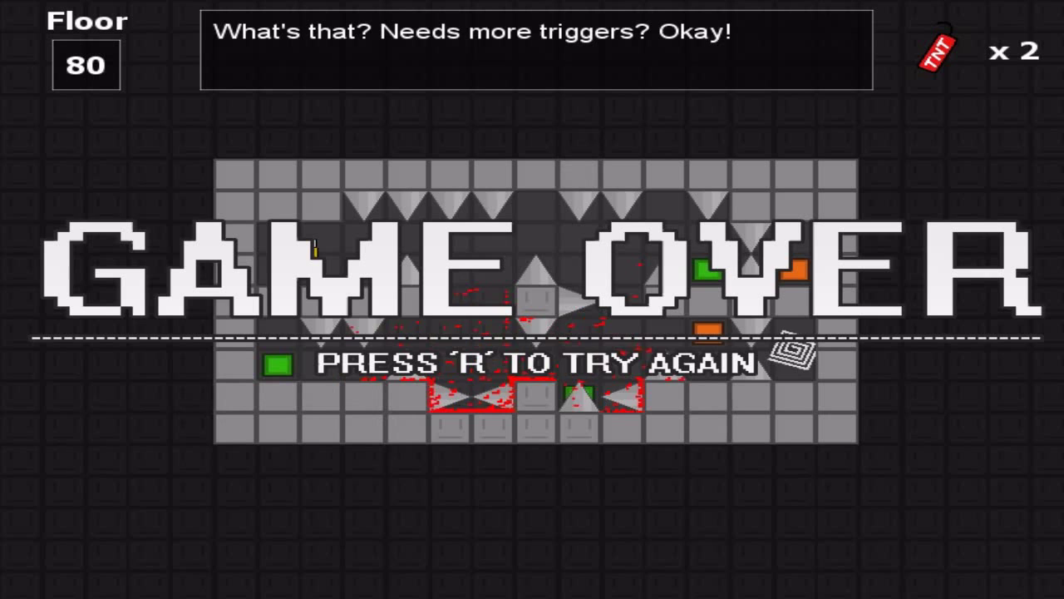
{"action": "key", "text": "r"}
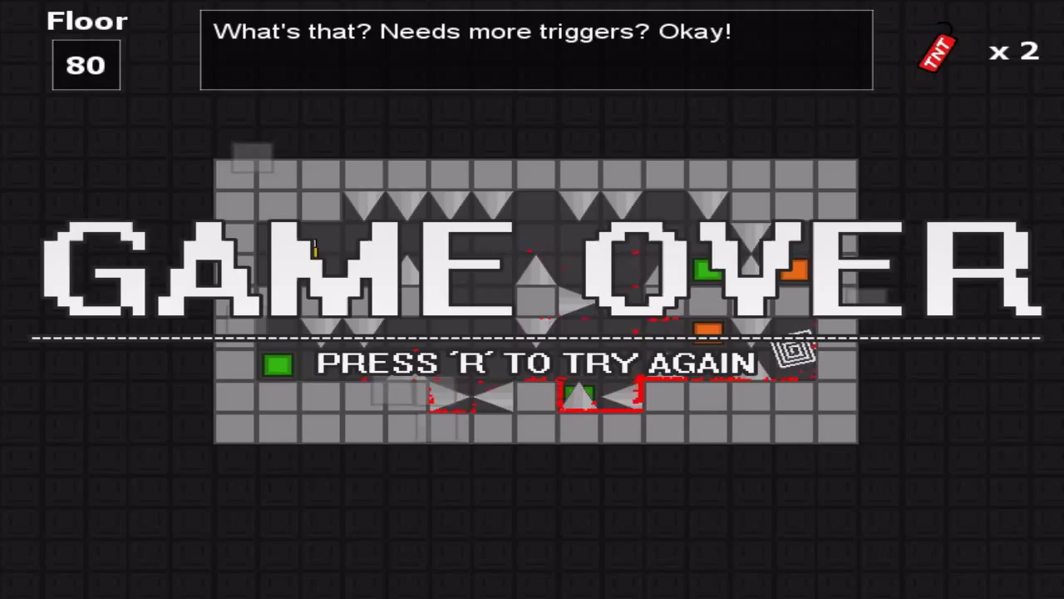
{"action": "key", "text": "r"}
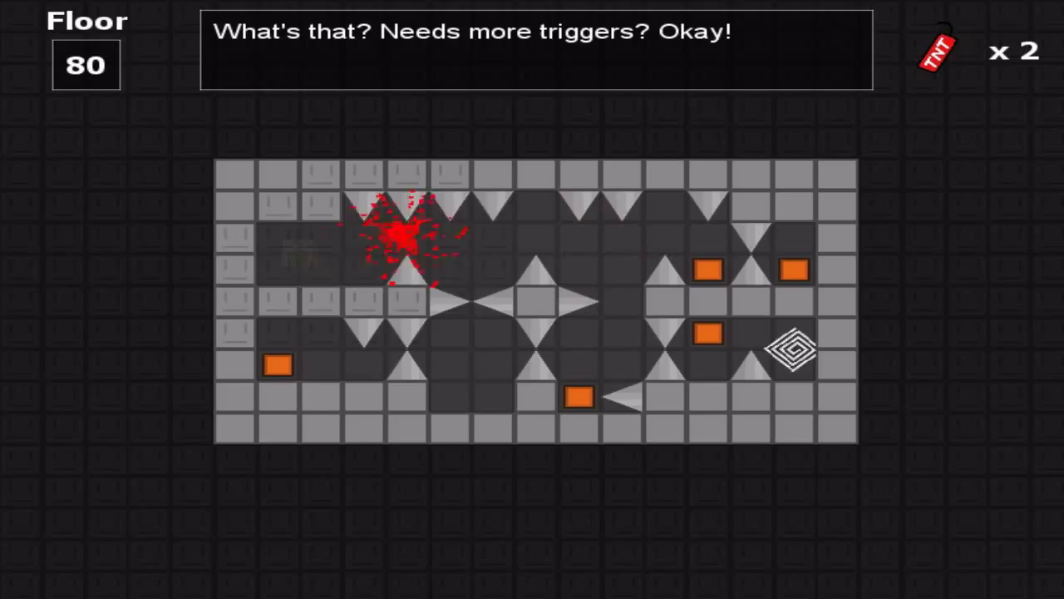